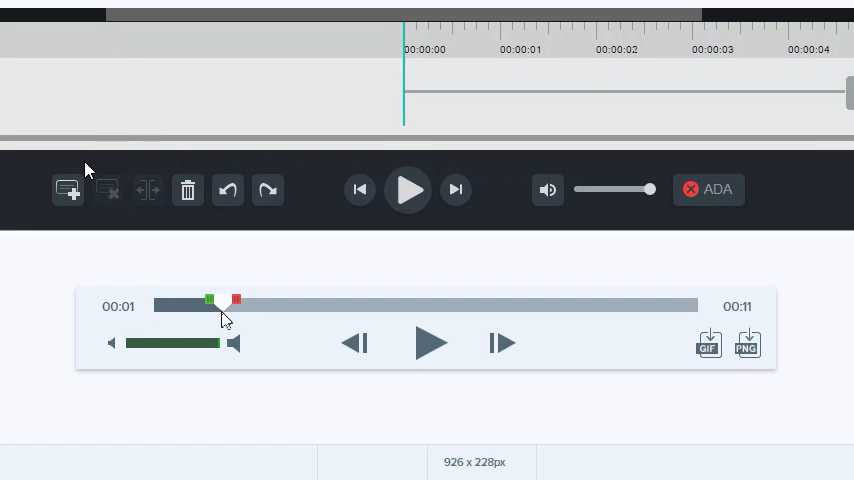
- Select the video from about 00:01 to 00:06 with the trim handles
{"action": "left_click_drag", "start_coordinate": [220, 308], "coordinate": [490, 308]}
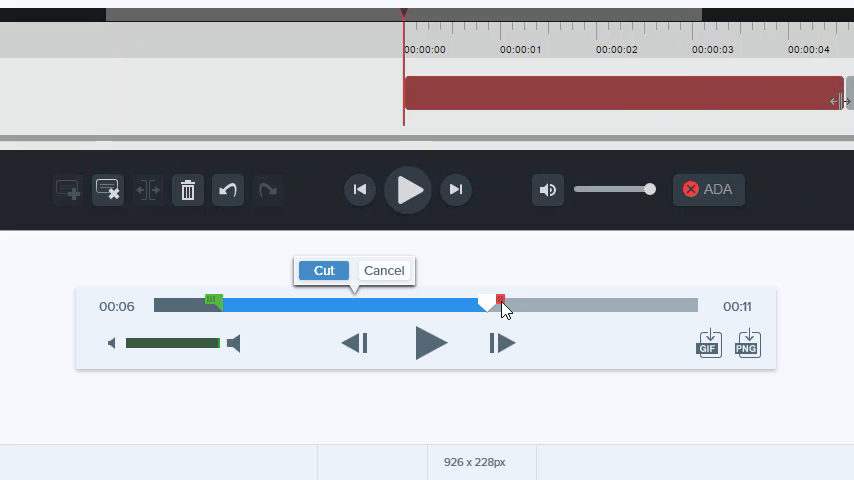
{"action": "left_click", "coordinate": [324, 270]}
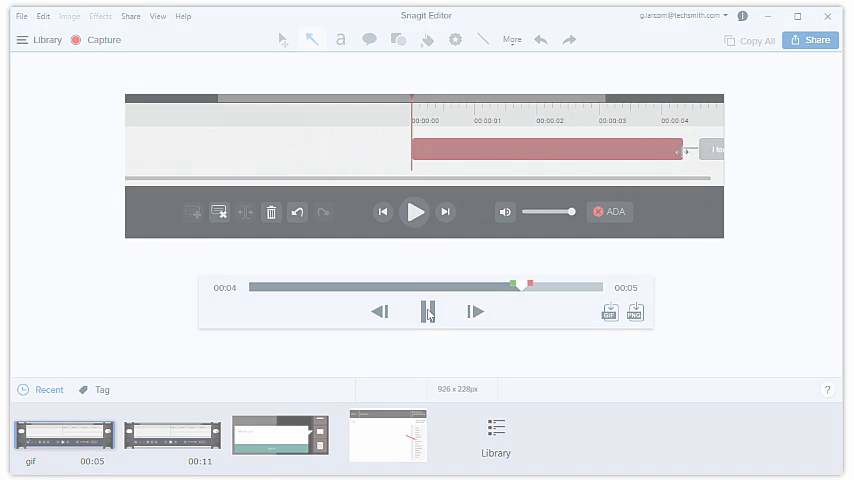
- Open the how-to-caption.mp4 video from the Desktop via File > Open
{"action": "left_click", "coordinate": [64, 434]}
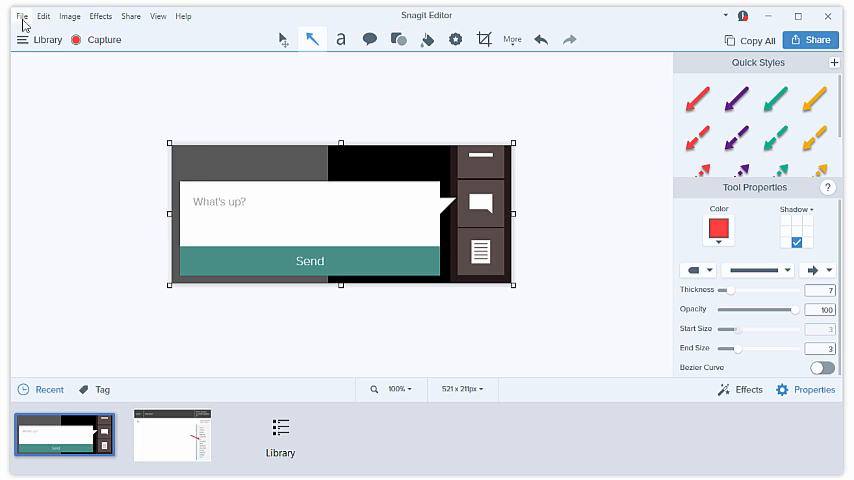
{"action": "left_click", "coordinate": [20, 16]}
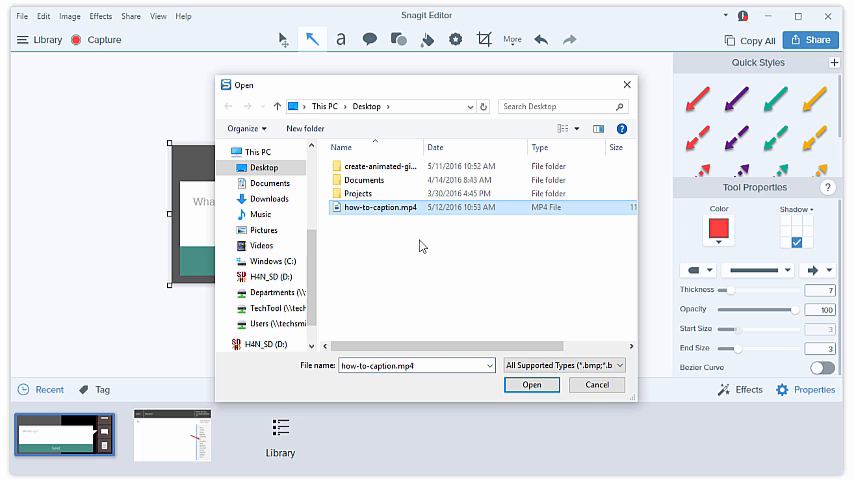
{"action": "left_click", "coordinate": [532, 384]}
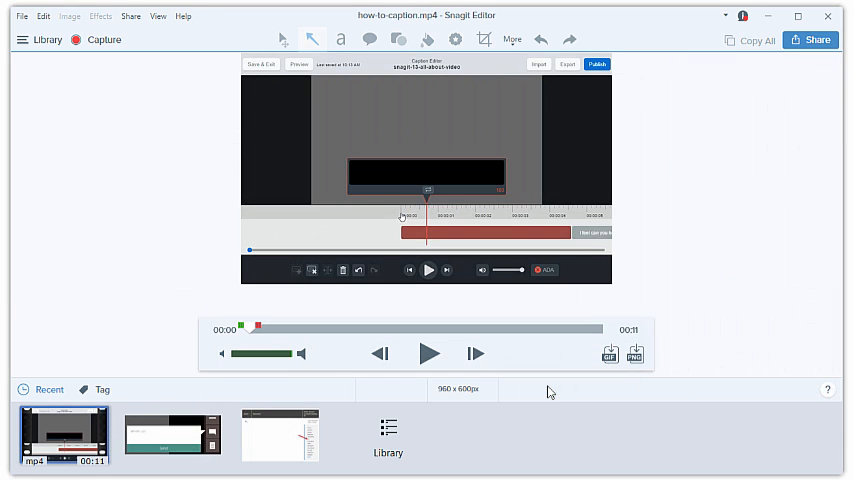
{"action": "left_click", "coordinate": [92, 40]}
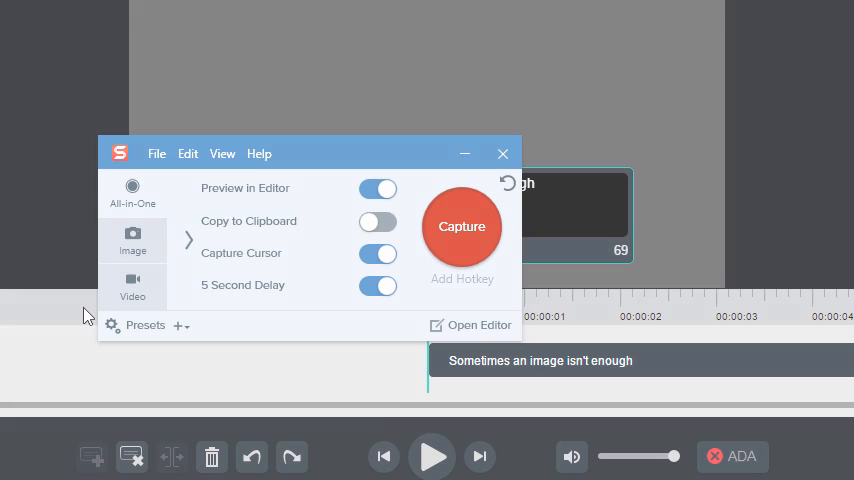
{"action": "left_click", "coordinate": [132, 284]}
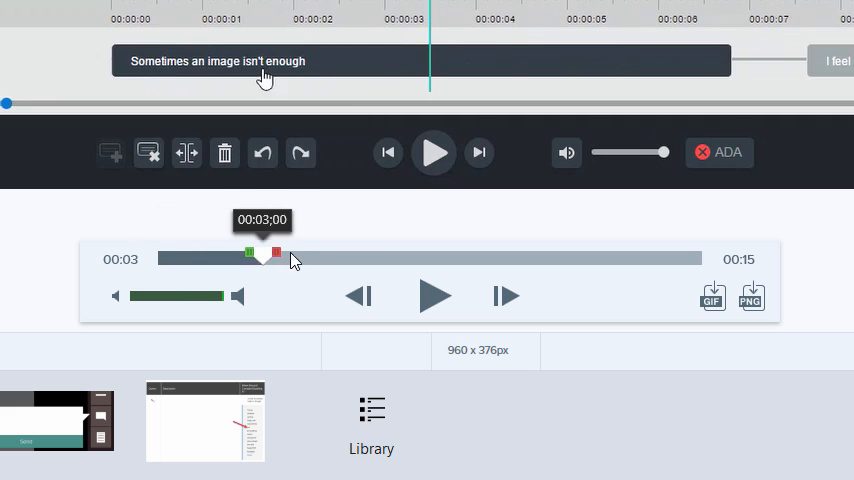
- Cut the video's final three seconds, from twelve seconds to the end
{"action": "left_click_drag", "start_coordinate": [276, 252], "coordinate": [596, 252]}
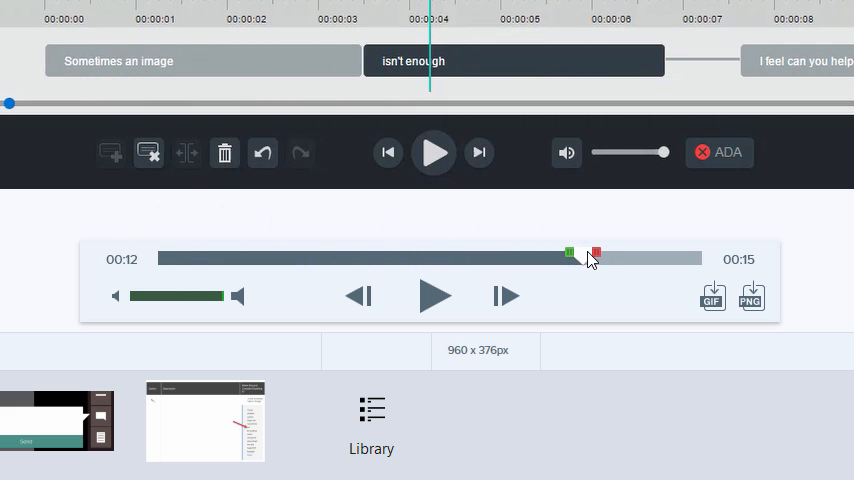
{"action": "left_click_drag", "start_coordinate": [596, 256], "coordinate": [700, 256]}
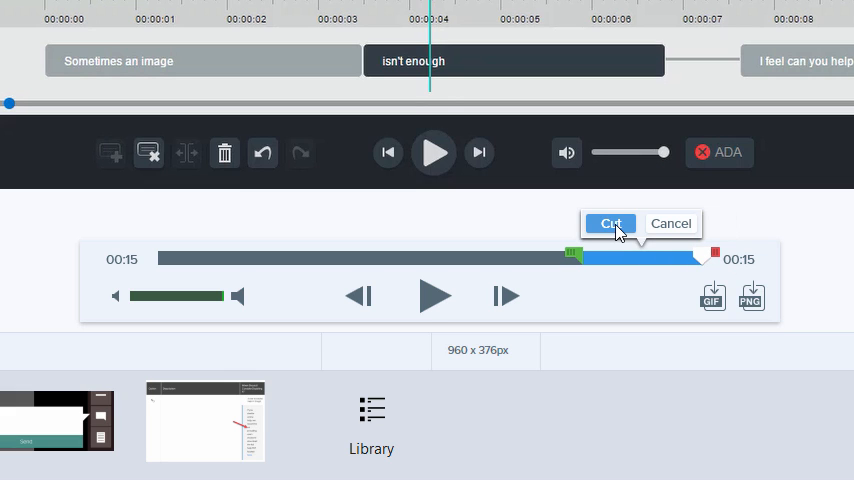
{"action": "left_click", "coordinate": [612, 224]}
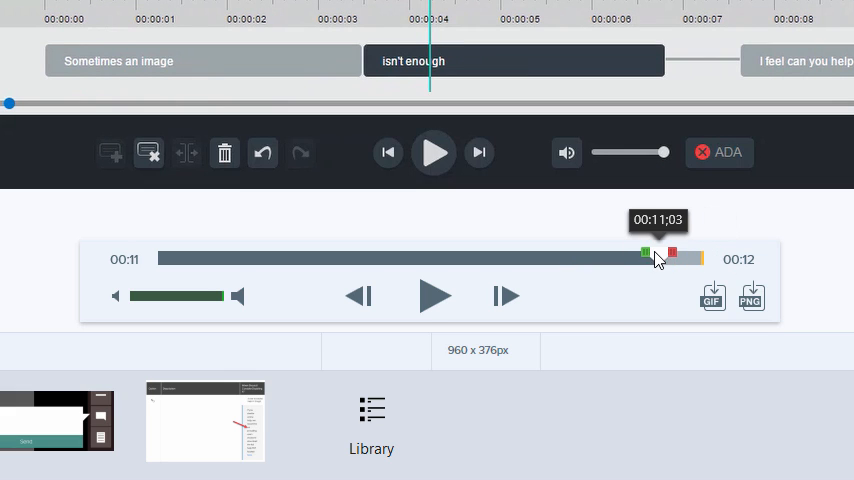
- Mark a new range starting around one to two seconds into the clip
{"action": "left_click_drag", "start_coordinate": [648, 252], "coordinate": [470, 252]}
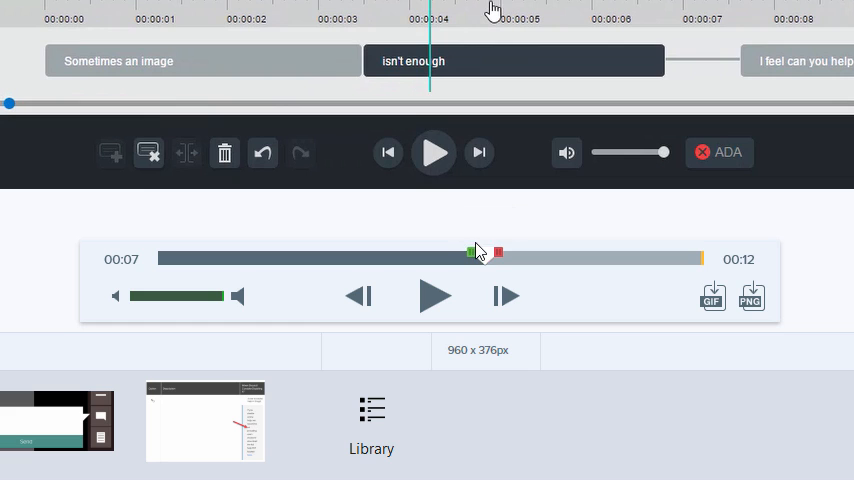
{"action": "left_click_drag", "start_coordinate": [468, 252], "coordinate": [248, 252]}
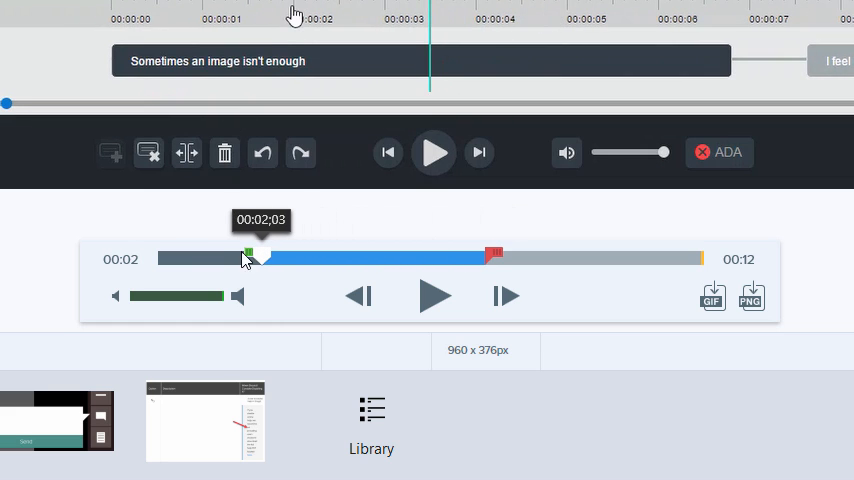
{"action": "left_click", "coordinate": [186, 152]}
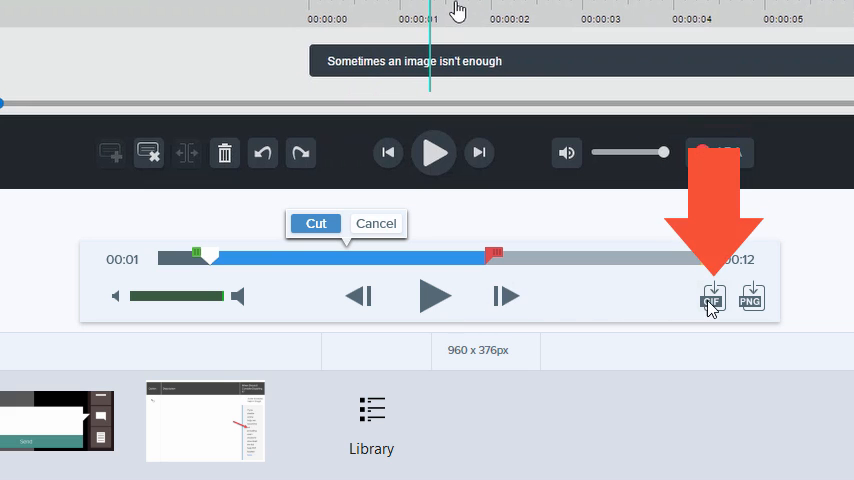
- Start a GIF from the video using only the selected range
{"action": "left_click", "coordinate": [712, 300]}
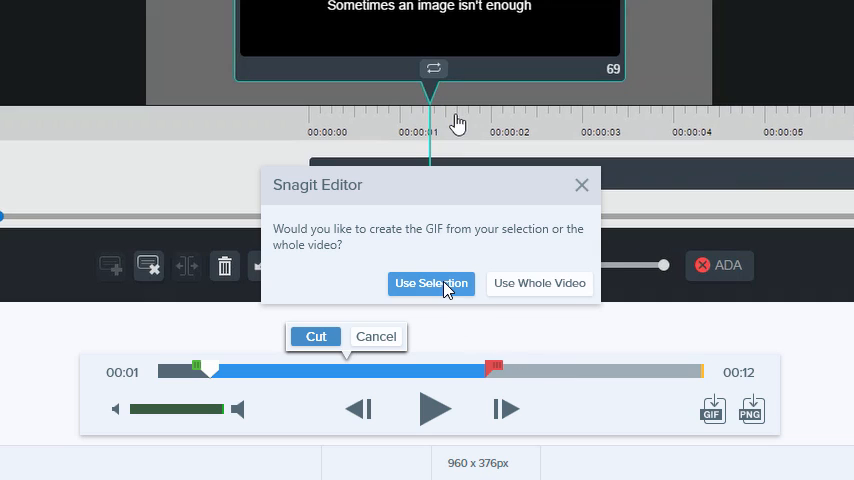
{"action": "left_click", "coordinate": [432, 284]}
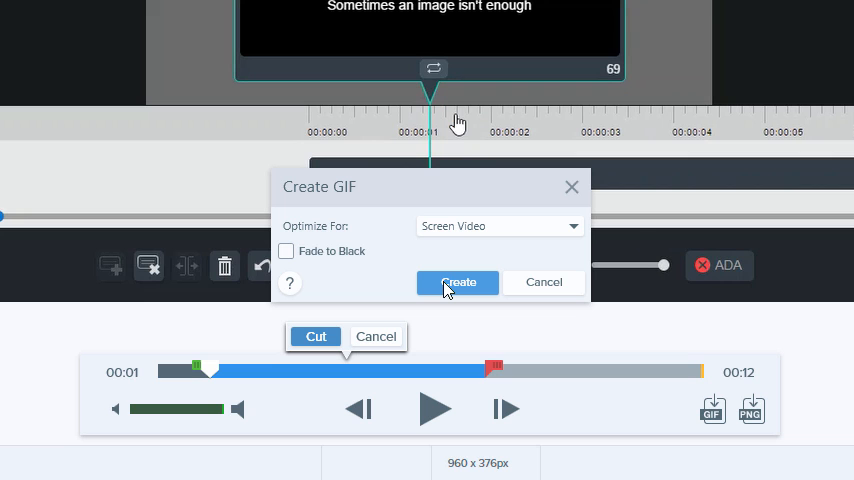
{"action": "left_click", "coordinate": [458, 282]}
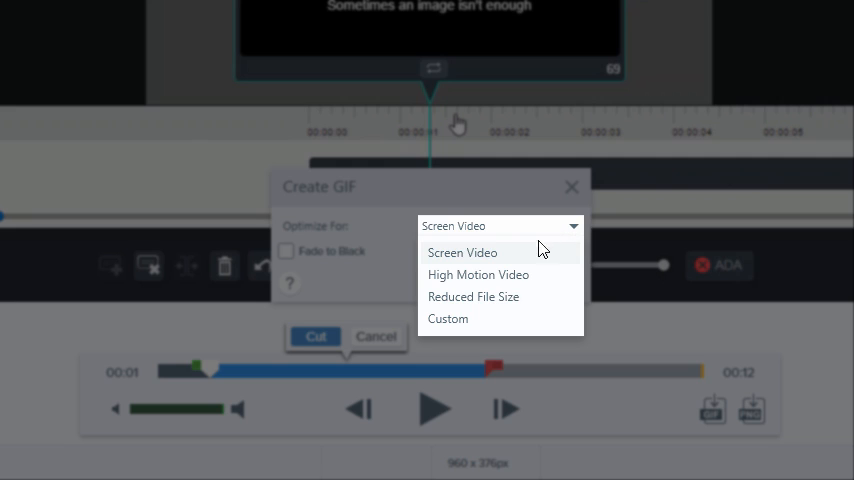
{"action": "mouse_move", "coordinate": [508, 252]}
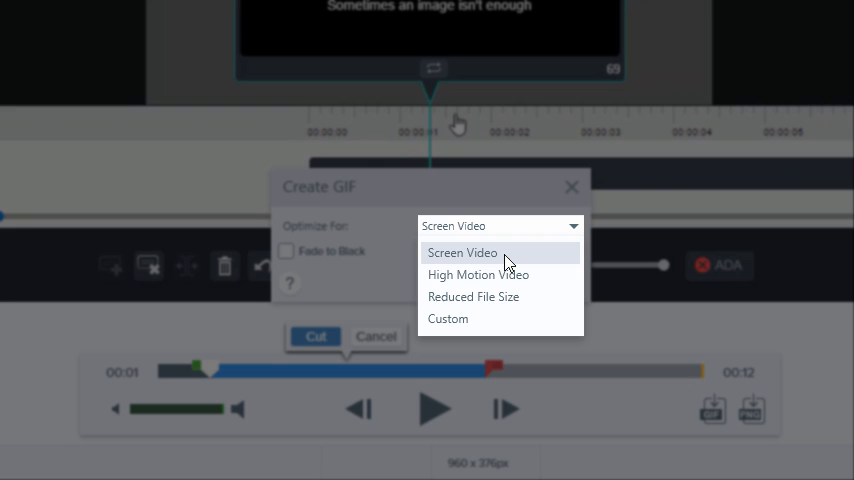
{"action": "mouse_move", "coordinate": [478, 276]}
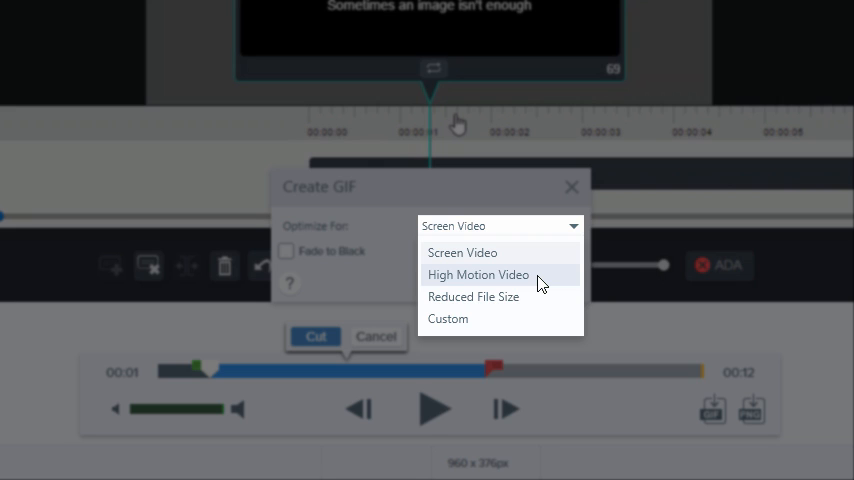
{"action": "mouse_move", "coordinate": [538, 288]}
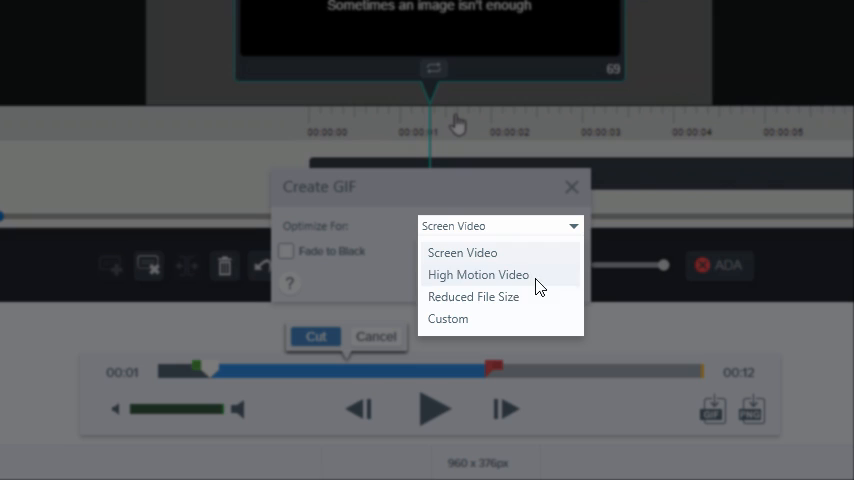
{"action": "mouse_move", "coordinate": [528, 296]}
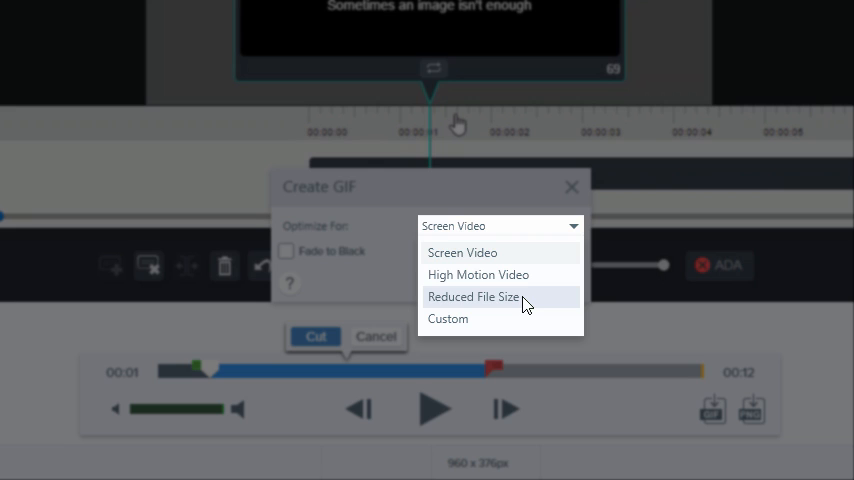
{"action": "mouse_move", "coordinate": [476, 324]}
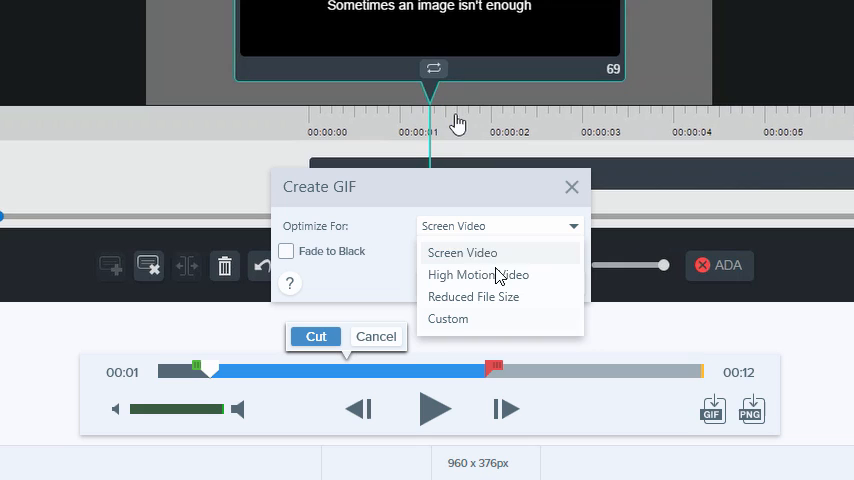
{"action": "left_click", "coordinate": [462, 252]}
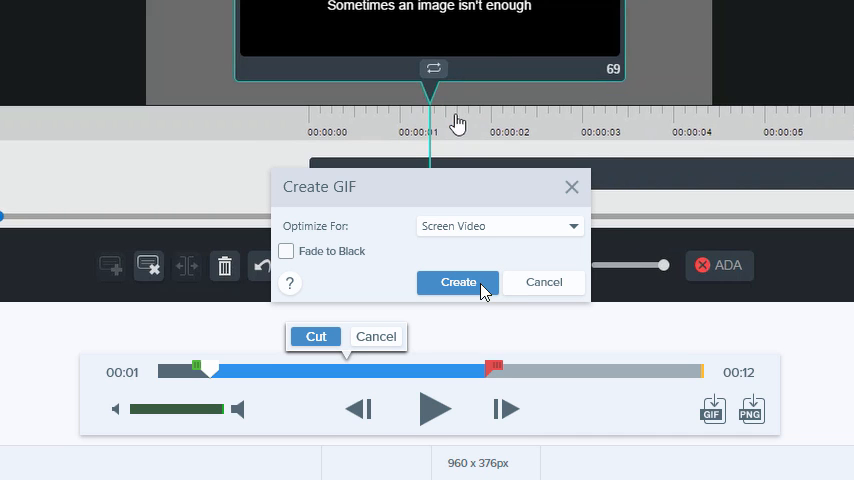
- Create the animated GIF, pick it in the Recent tray and play it
{"action": "left_click", "coordinate": [458, 282]}
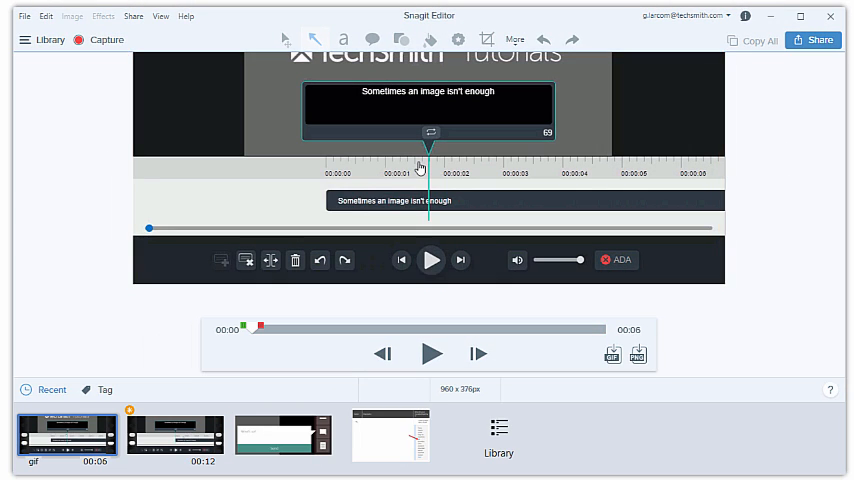
{"action": "left_click", "coordinate": [66, 432]}
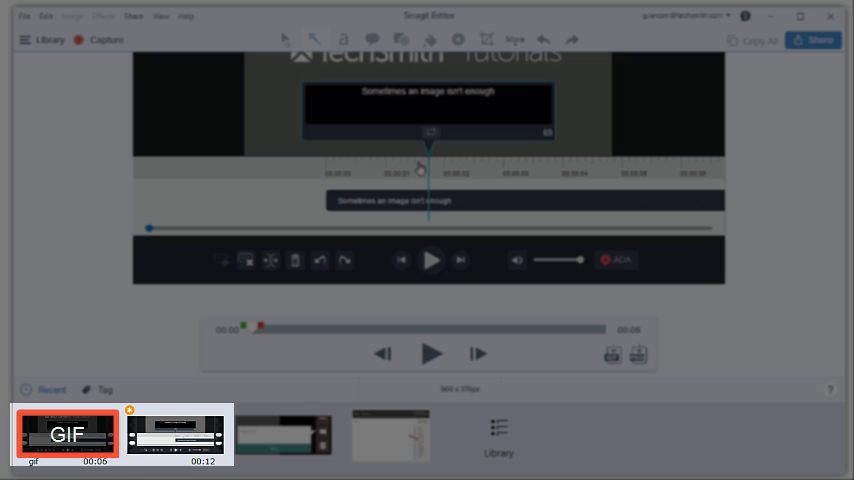
{"action": "left_click", "coordinate": [176, 432]}
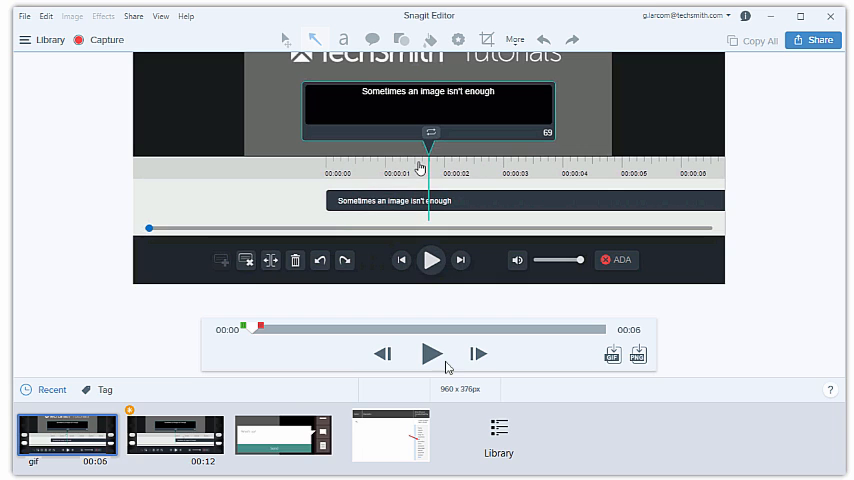
{"action": "left_click", "coordinate": [432, 352]}
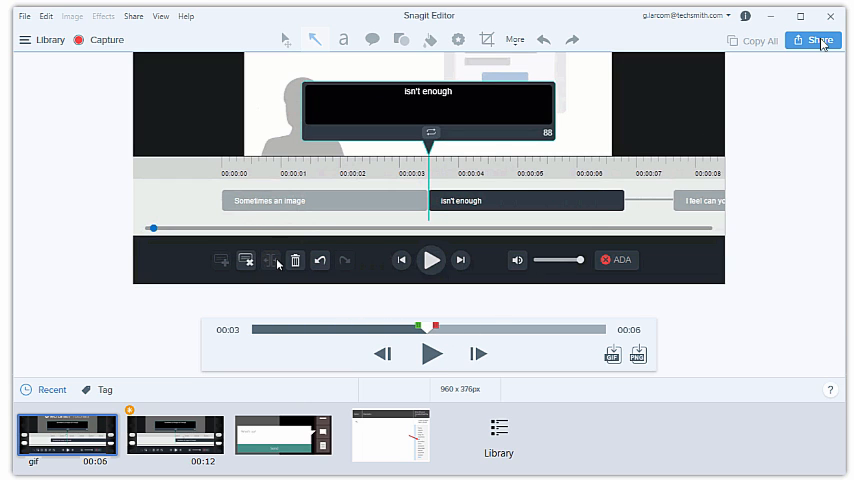
- Show the list of sharing destinations for the new GIF
{"action": "left_click", "coordinate": [812, 40]}
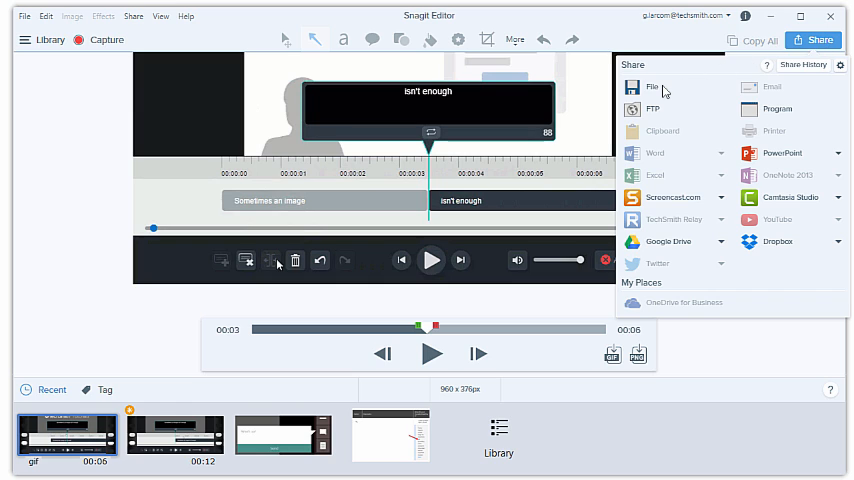